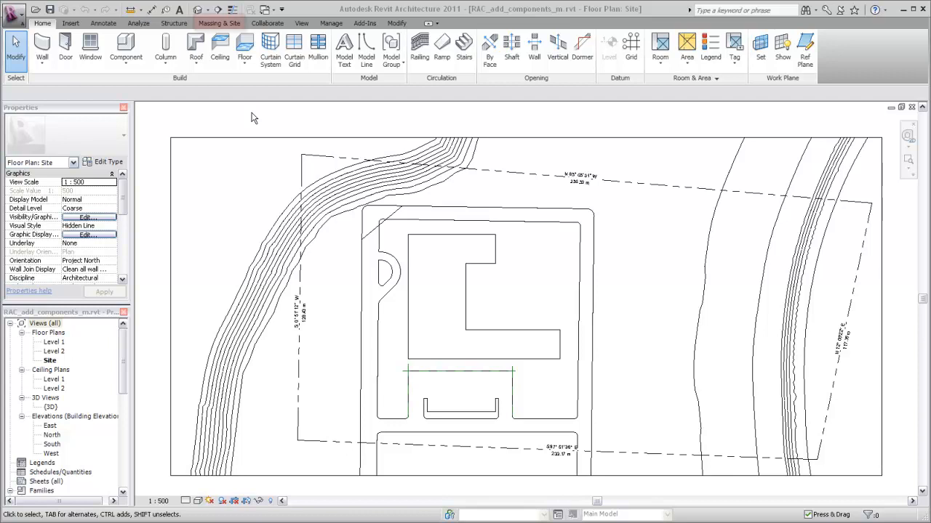
Start a Parking Component from Massing & Site and place a space at the right end of the lot edge
{"action": "left_click", "coordinate": [213, 23]}
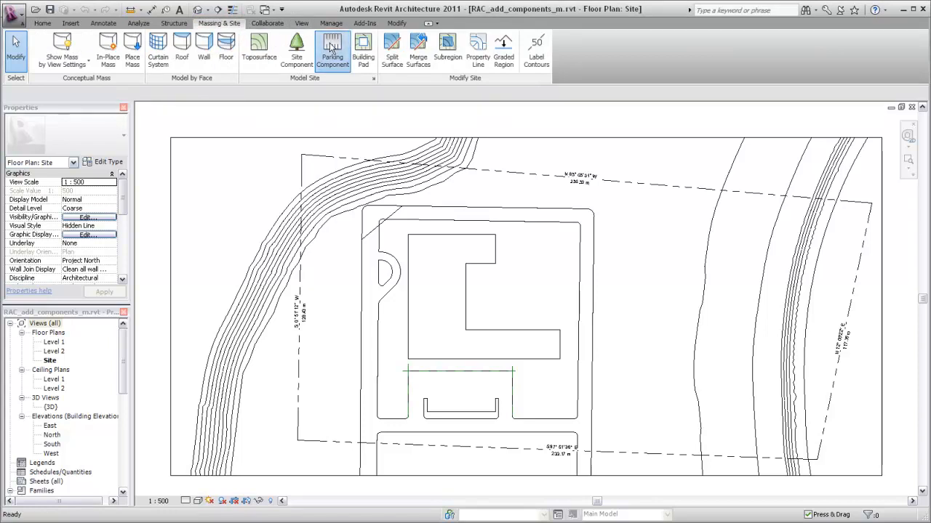
{"action": "left_click", "coordinate": [331, 47]}
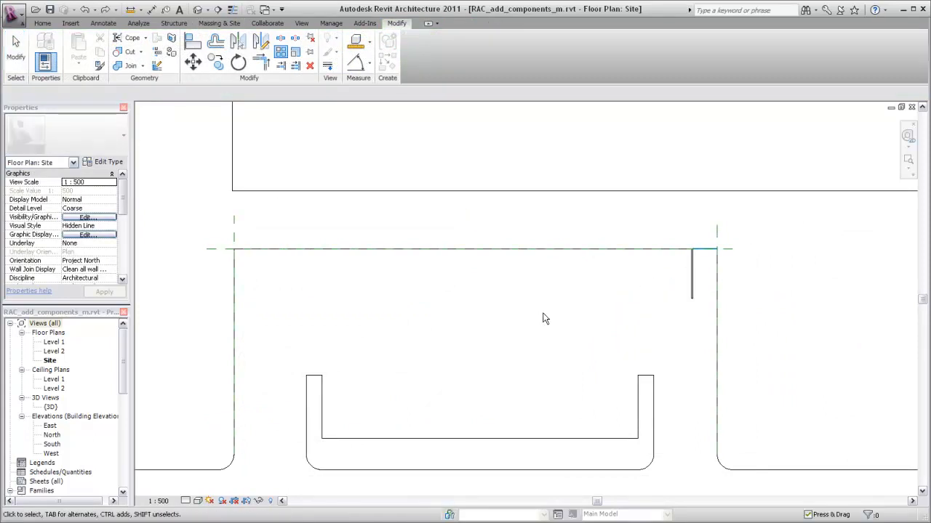
{"action": "mouse_move", "coordinate": [570, 311]}
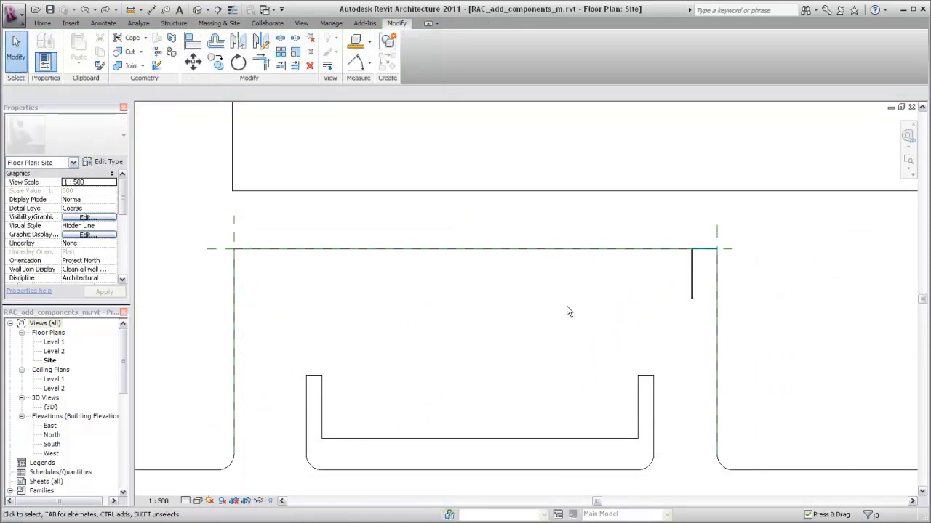
{"action": "mouse_move", "coordinate": [625, 289]}
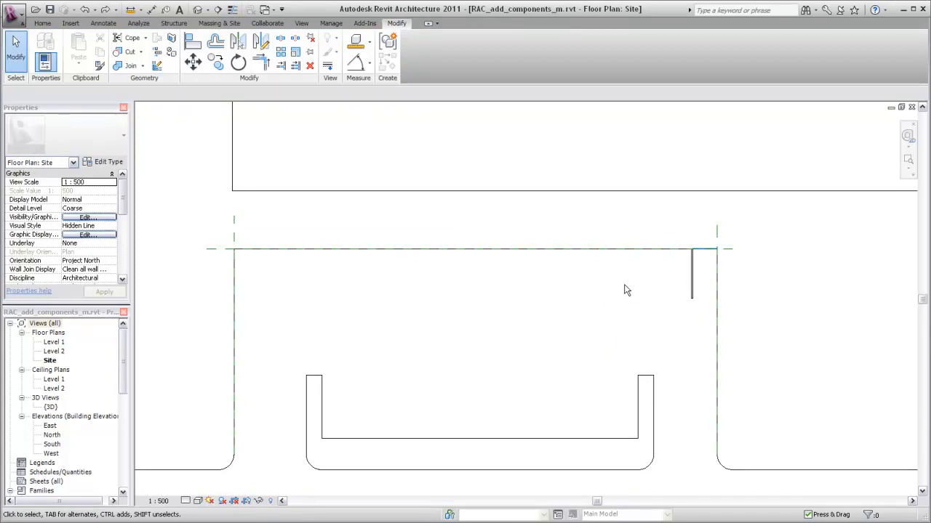
Array the selected parking space leftward along the lot edge into a row of 15 spaces
{"action": "left_click", "coordinate": [692, 276]}
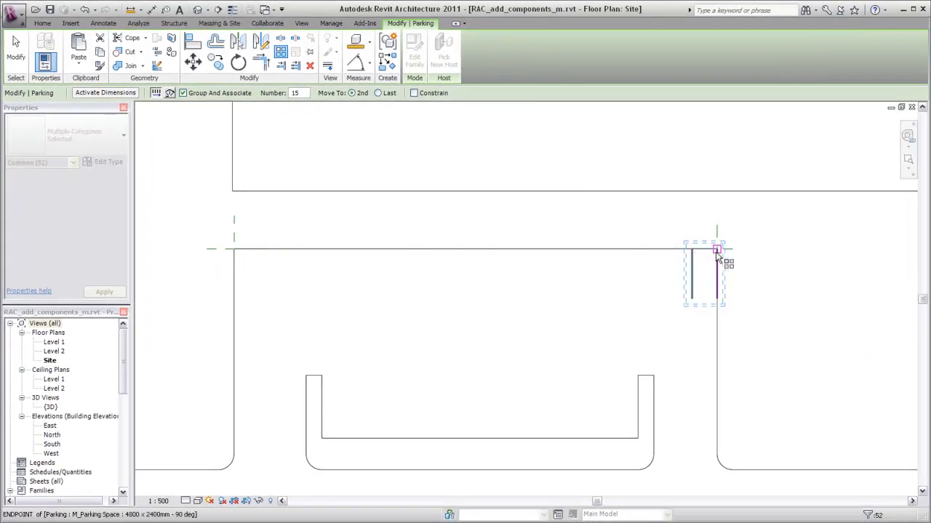
{"action": "left_click_drag", "start_coordinate": [716, 250], "coordinate": [693, 250]}
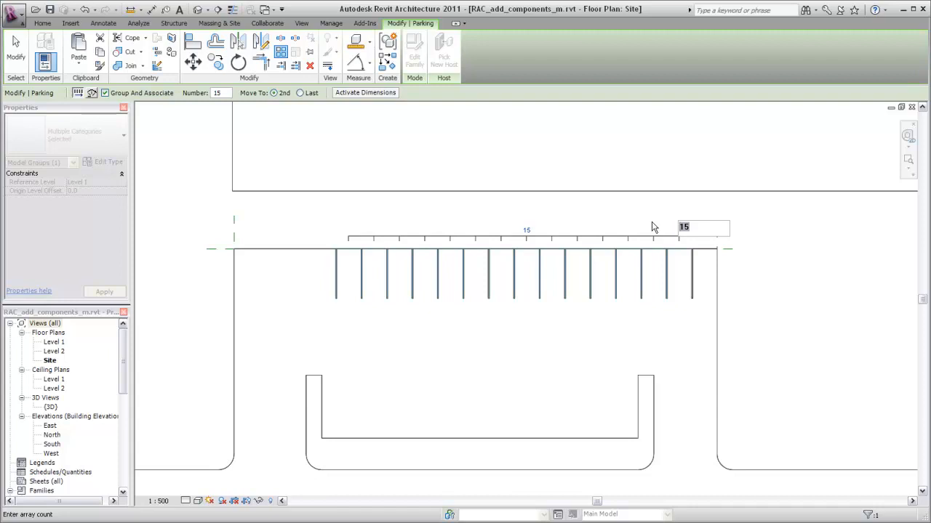
Set the array count to 19 parking spaces
{"action": "type", "text": "19"}
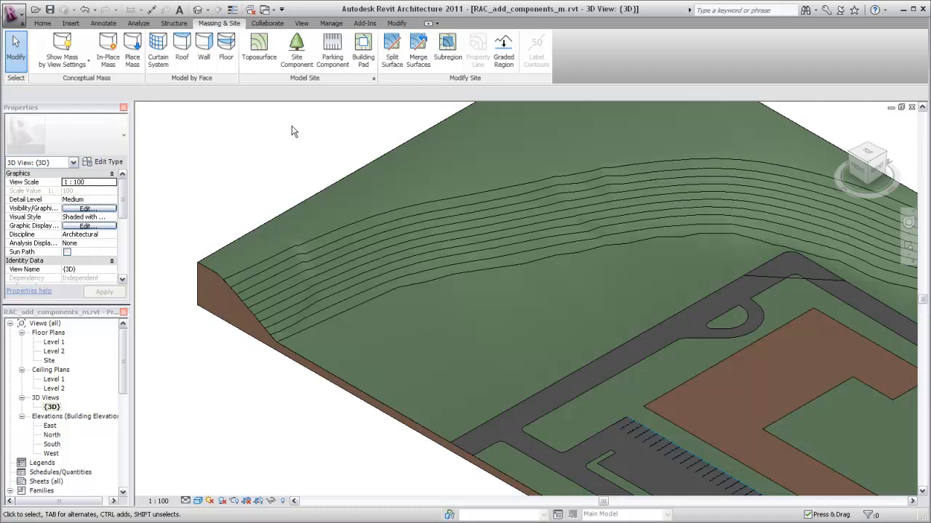
Start a Site Component and choose the Lombardy Poplar - 12.2 Meters tree type
{"action": "left_click", "coordinate": [297, 48]}
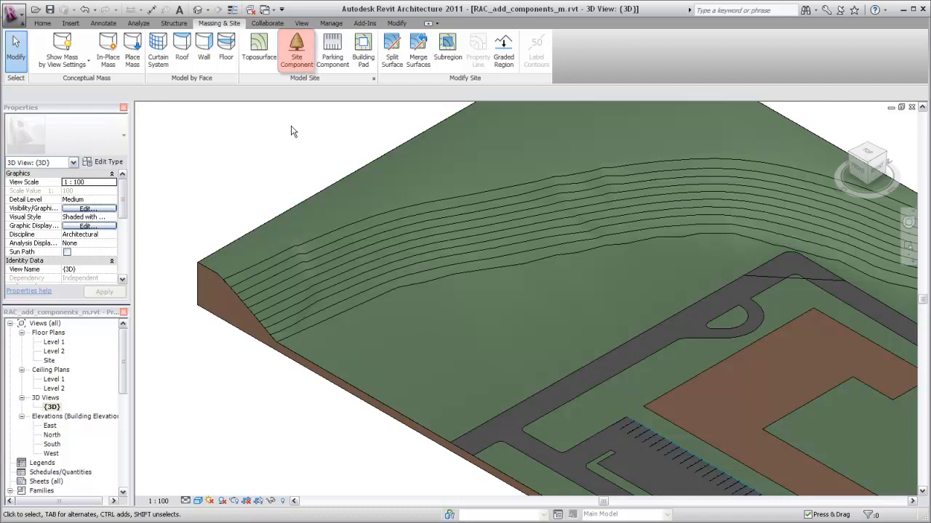
{"action": "left_click", "coordinate": [301, 48]}
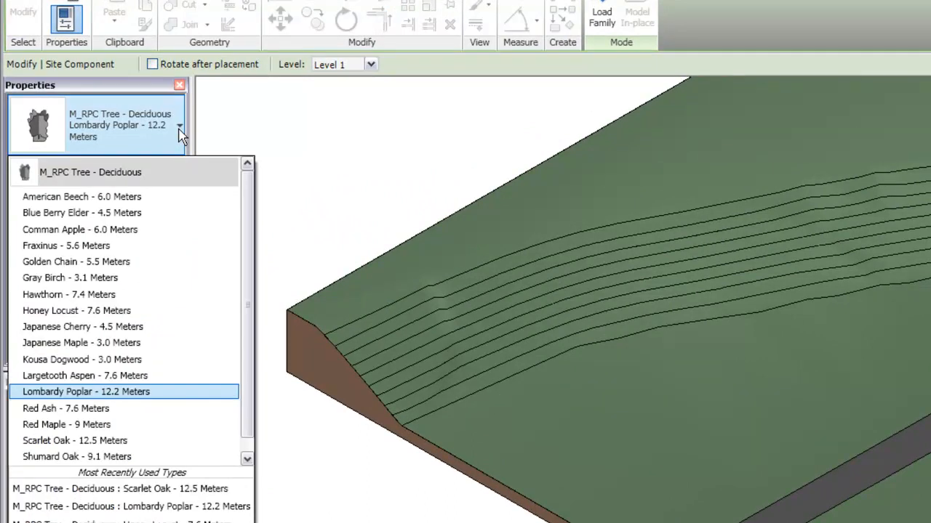
{"action": "left_click", "coordinate": [93, 390]}
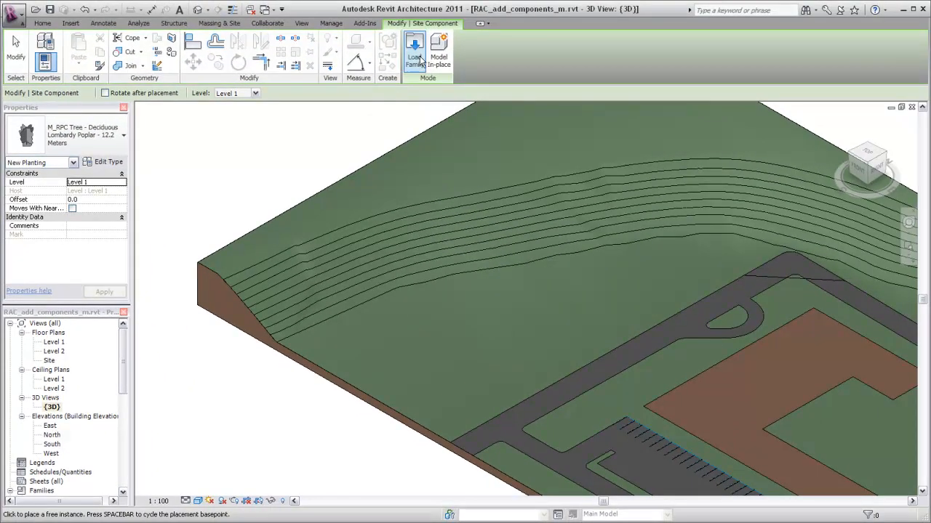
Load the RPC Tree - Conifer.rfa family from the Planting folder
{"action": "left_click", "coordinate": [413, 55]}
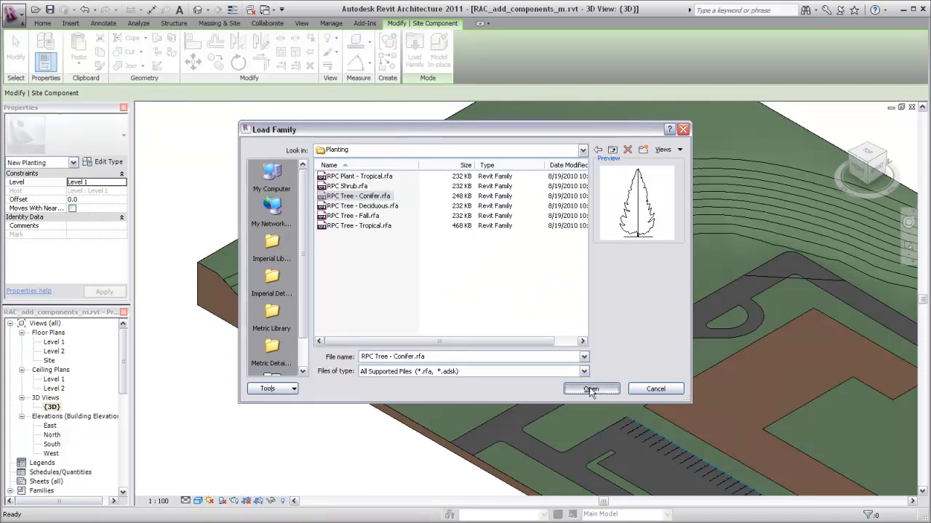
{"action": "left_click", "coordinate": [591, 388]}
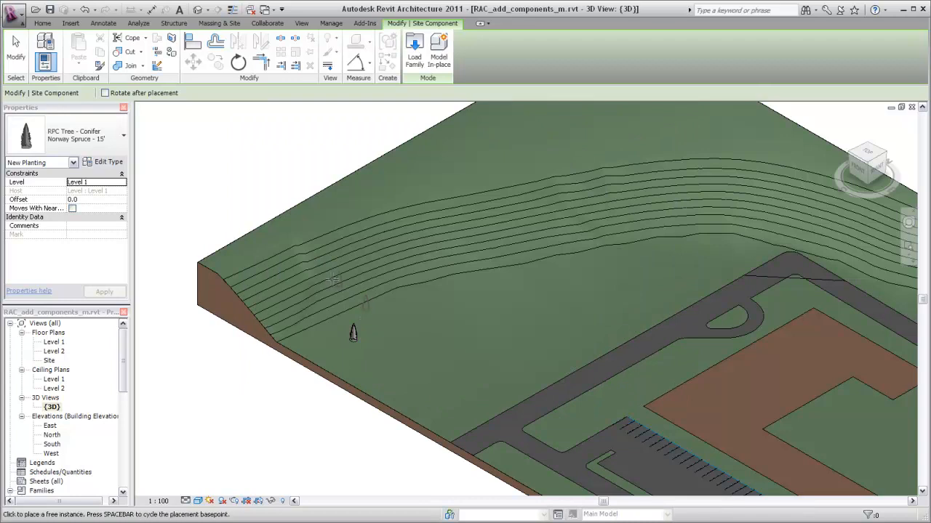
Place a Norway Spruce conifer on the toposurface slope and view the planted trees
{"action": "left_click", "coordinate": [363, 306]}
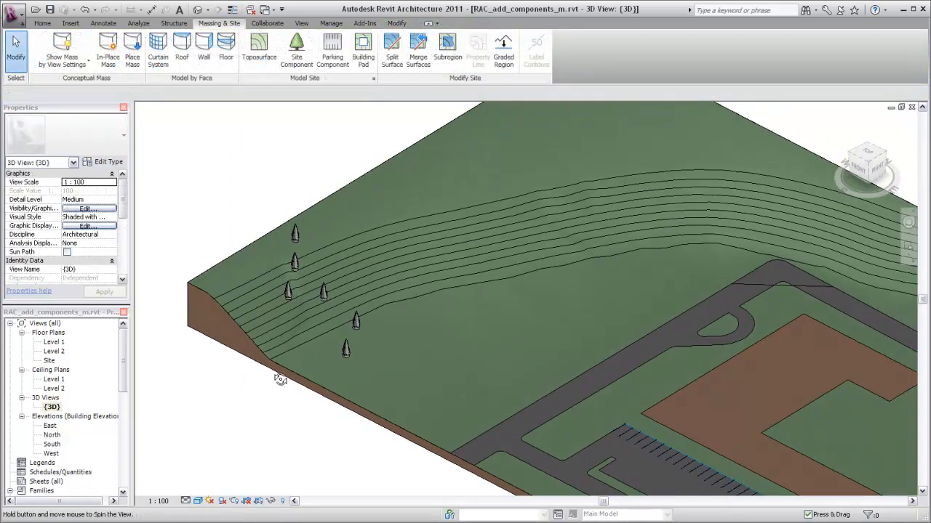
{"action": "left_click_drag", "start_coordinate": [279, 378], "coordinate": [298, 323]}
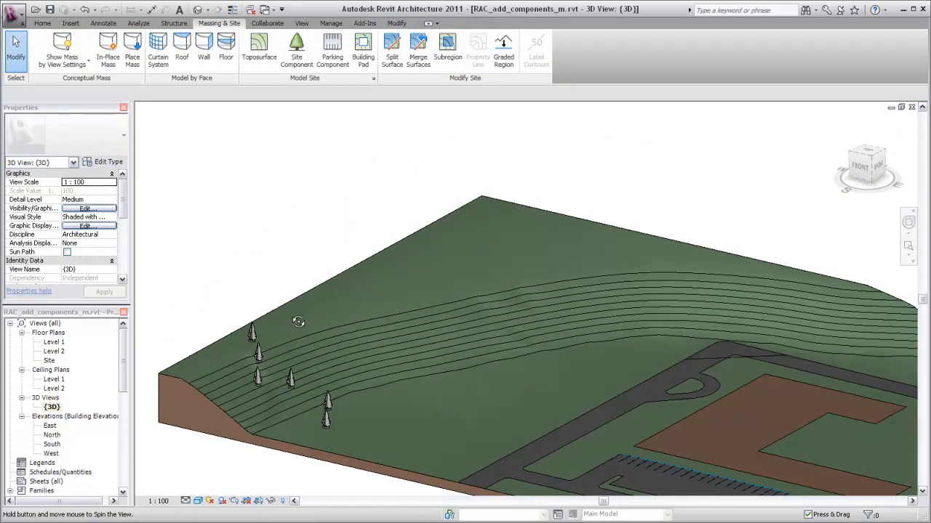